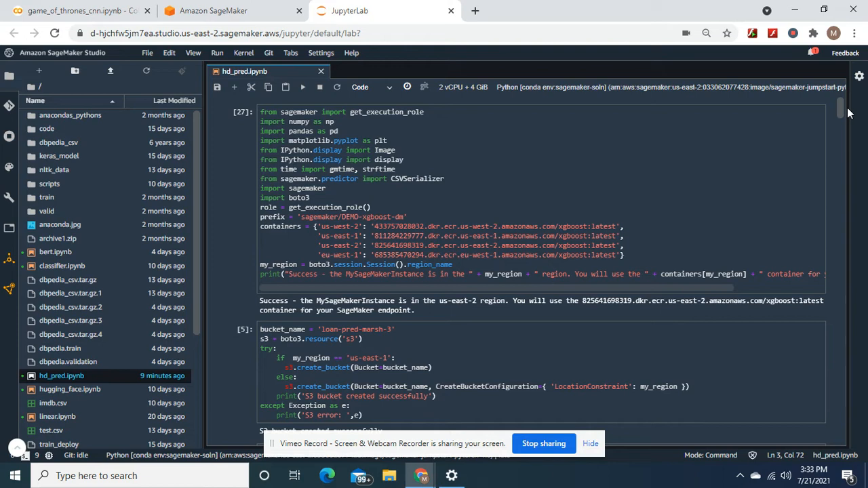
{"action": "scroll", "scroll_direction": "down", "scroll_amount": 3}
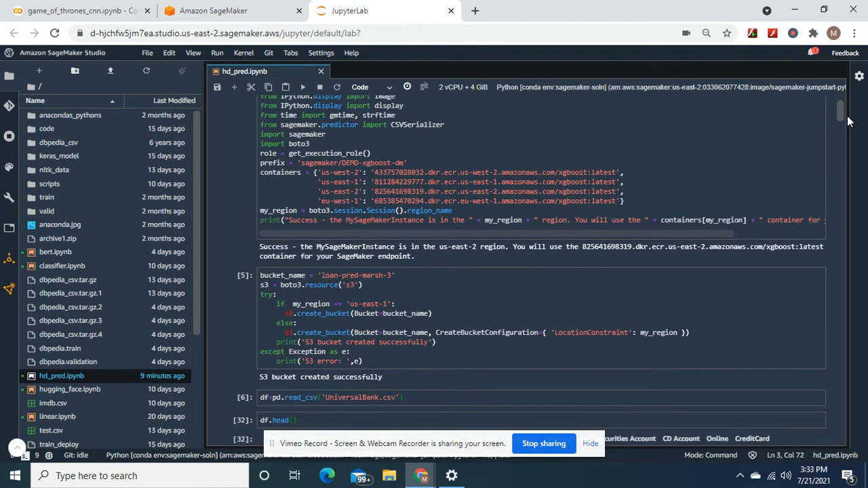
{"action": "scroll", "scroll_direction": "down", "scroll_amount": 3}
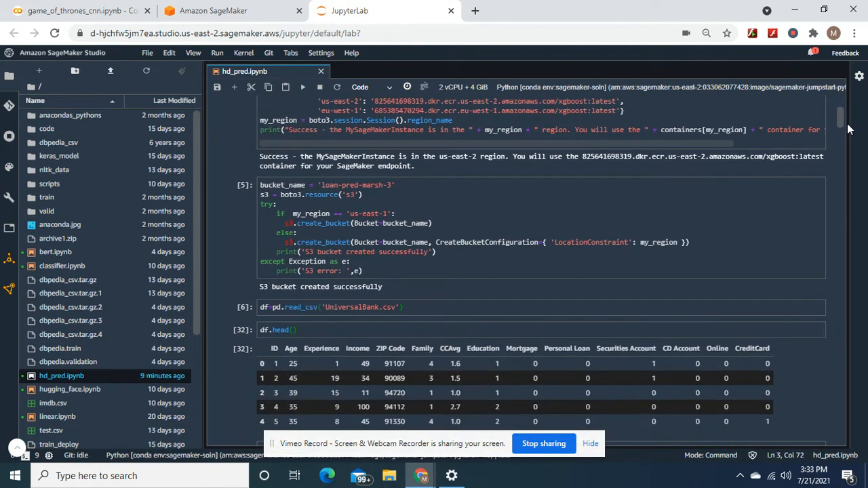
{"action": "scroll", "scroll_direction": "down", "scroll_amount": 3}
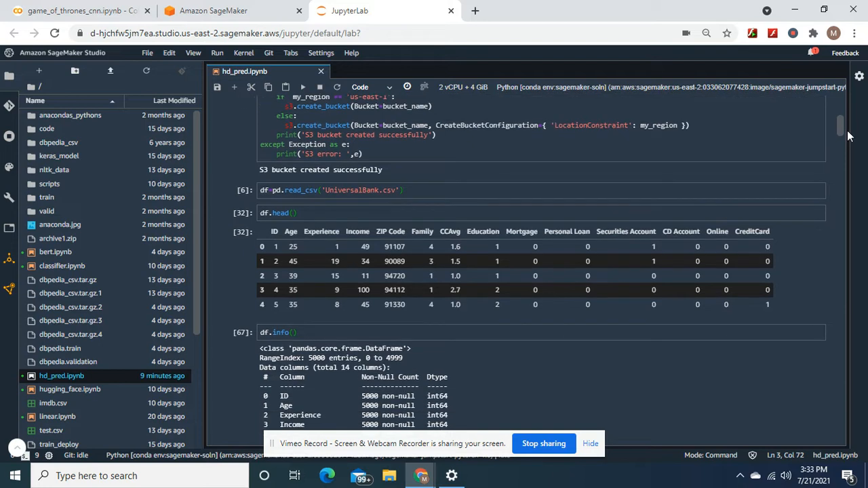
{"action": "scroll", "scroll_direction": "down", "scroll_amount": 3}
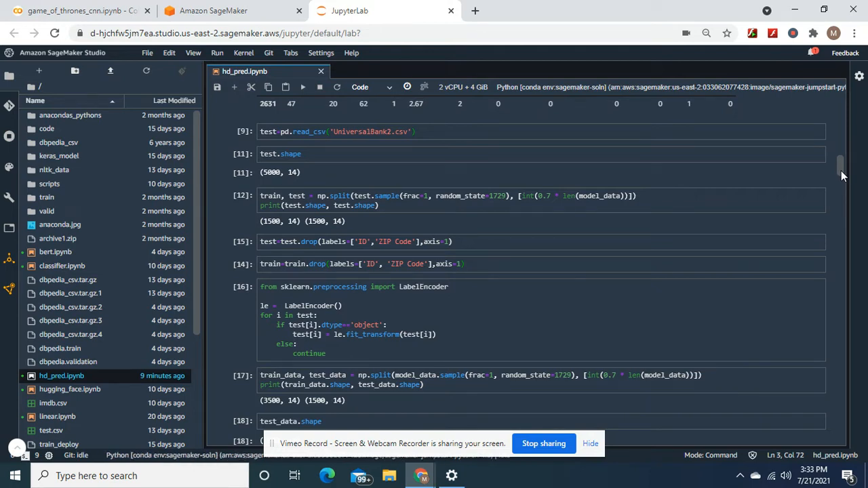
{"action": "scroll", "scroll_direction": "down", "scroll_amount": 3}
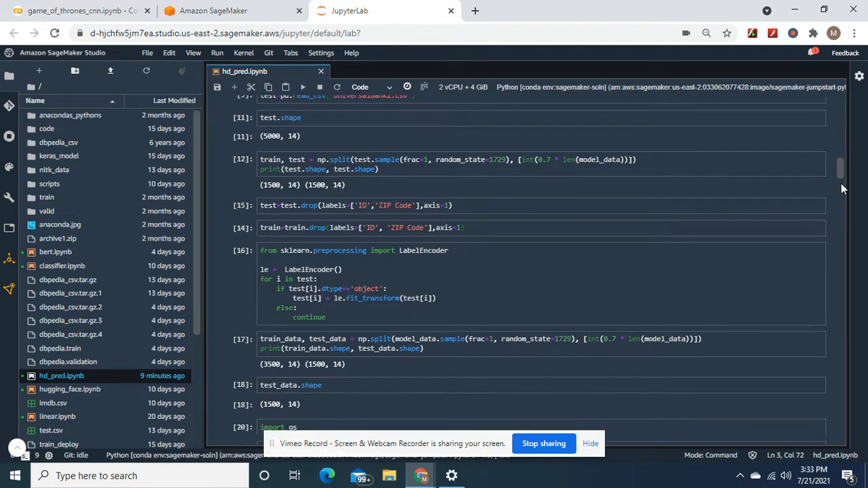
{"action": "scroll", "scroll_direction": "down", "scroll_amount": 3}
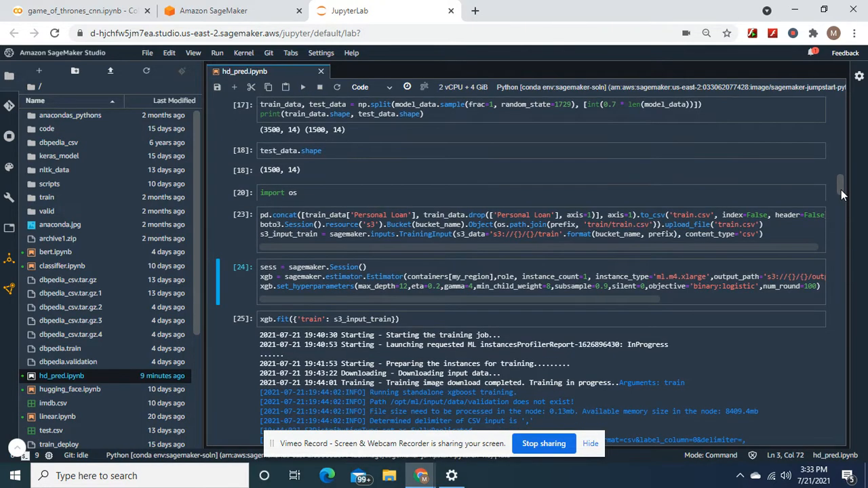
{"action": "mouse_move", "coordinate": [786, 251]}
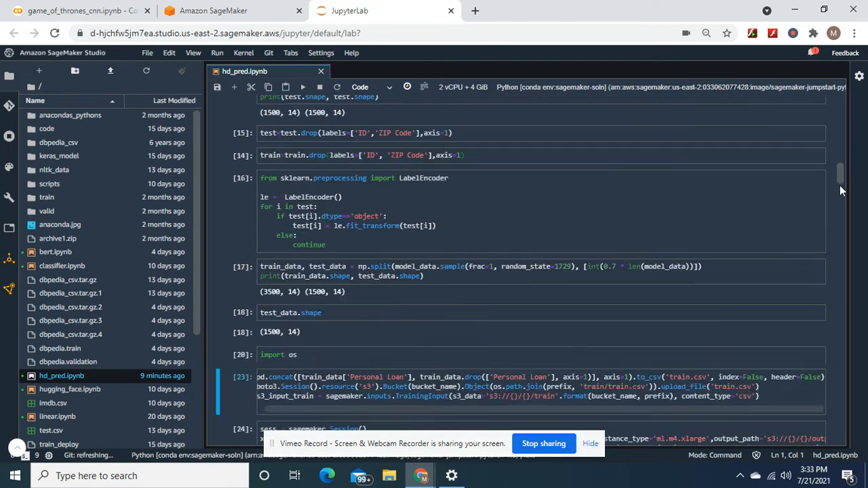
{"action": "scroll", "scroll_direction": "down", "scroll_amount": 3}
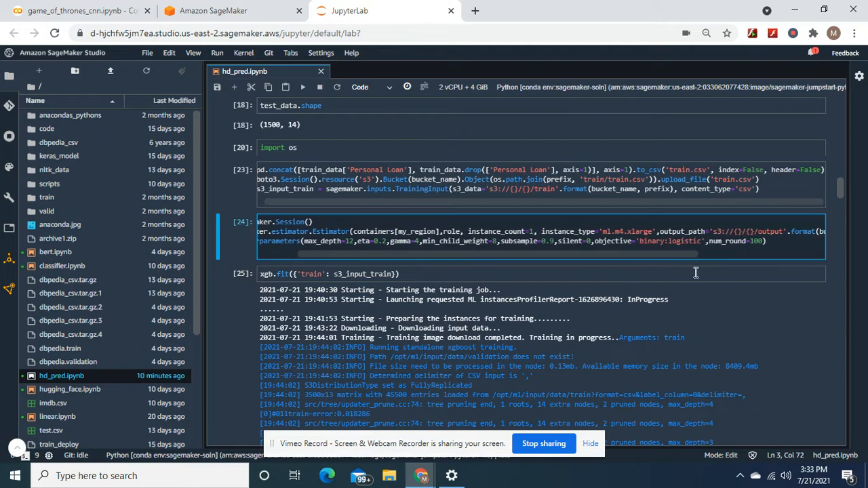
{"action": "scroll", "scroll_direction": "right", "scroll_amount": 3}
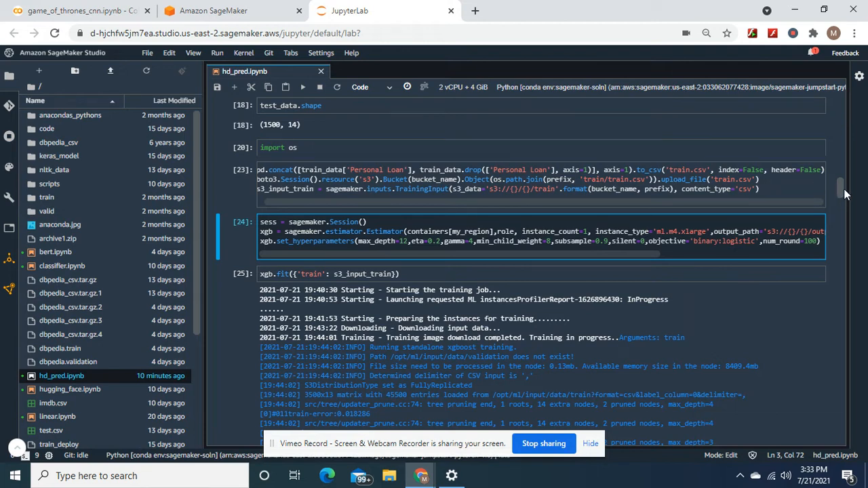
{"action": "scroll", "scroll_direction": "down", "scroll_amount": 3}
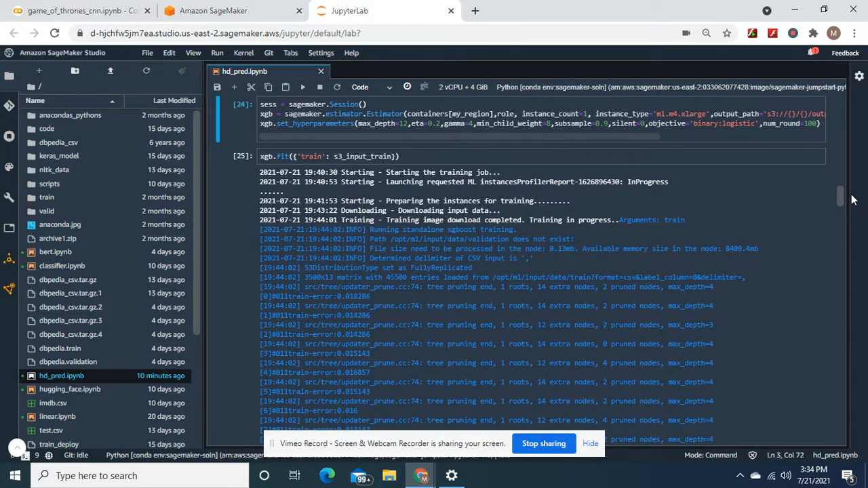
{"action": "scroll", "scroll_direction": "down", "scroll_amount": 3}
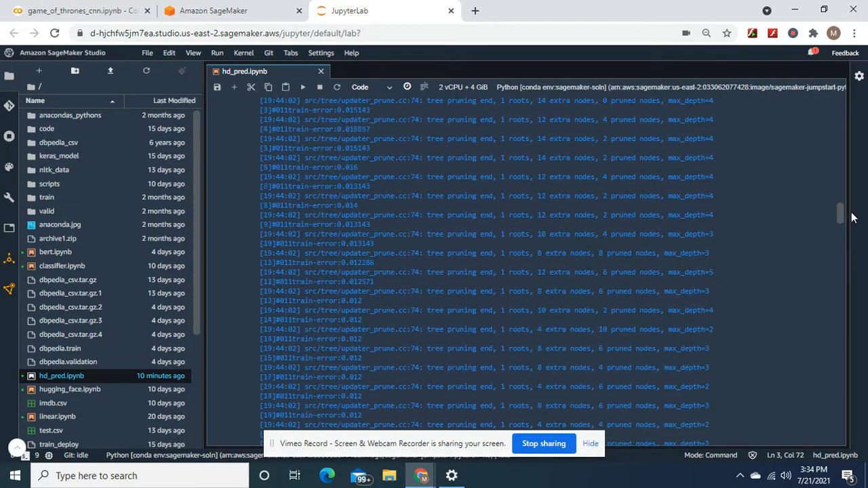
{"action": "scroll", "scroll_direction": "down", "scroll_amount": 3}
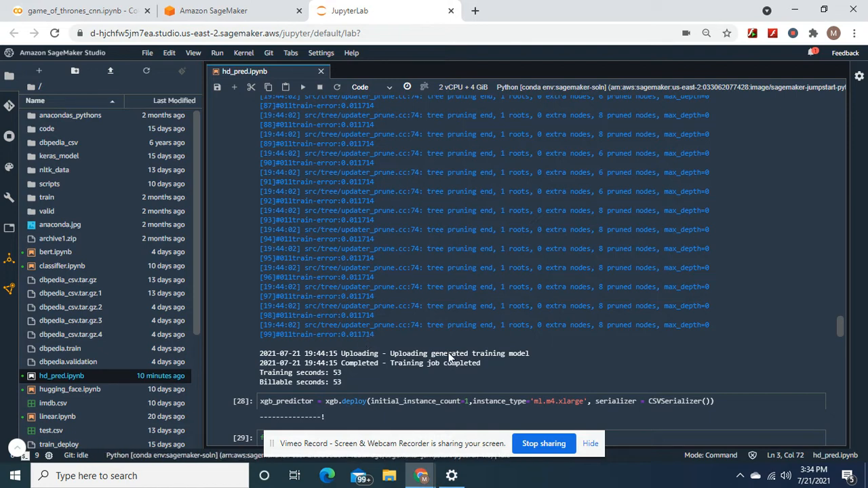
{"action": "mouse_move", "coordinate": [837, 328]}
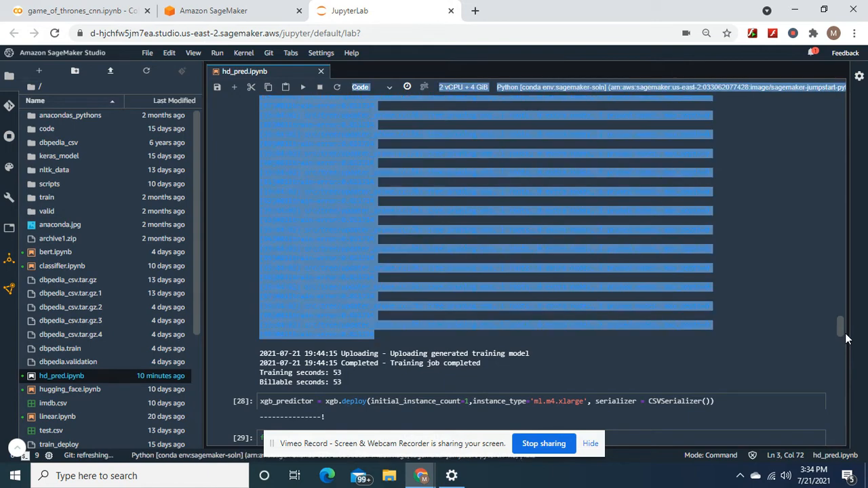
{"action": "scroll", "scroll_direction": "down", "scroll_amount": 3}
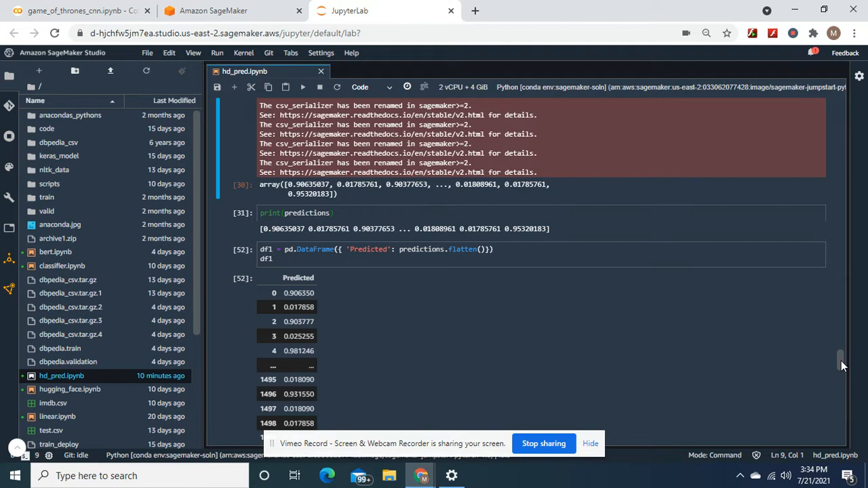
{"action": "scroll", "scroll_direction": "down", "scroll_amount": 3}
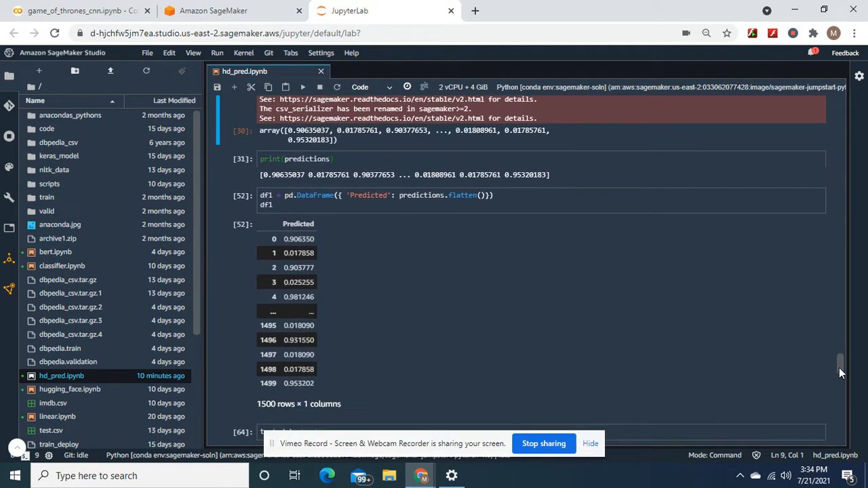
{"action": "scroll", "scroll_direction": "down", "scroll_amount": 3}
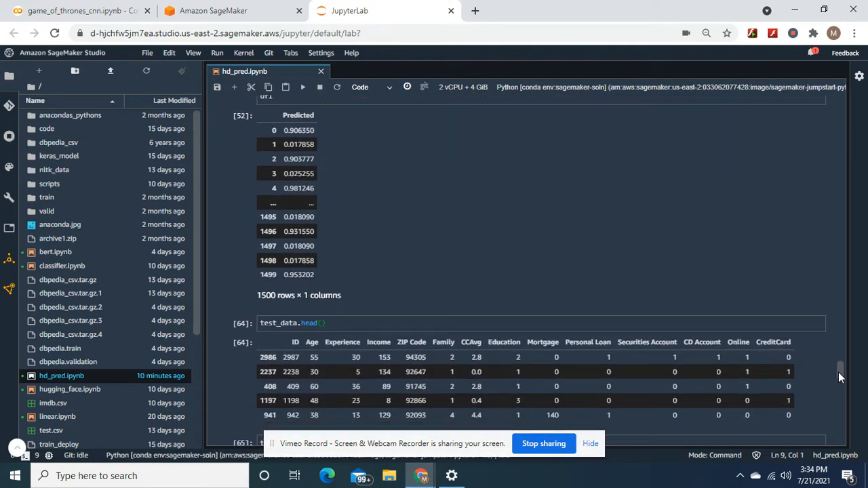
{"action": "scroll", "scroll_direction": "down", "scroll_amount": 3}
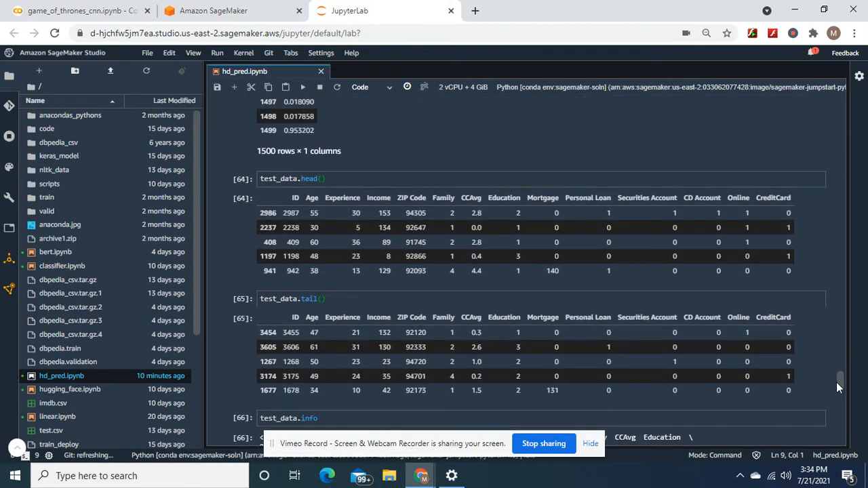
{"action": "scroll", "scroll_direction": "down", "scroll_amount": 3}
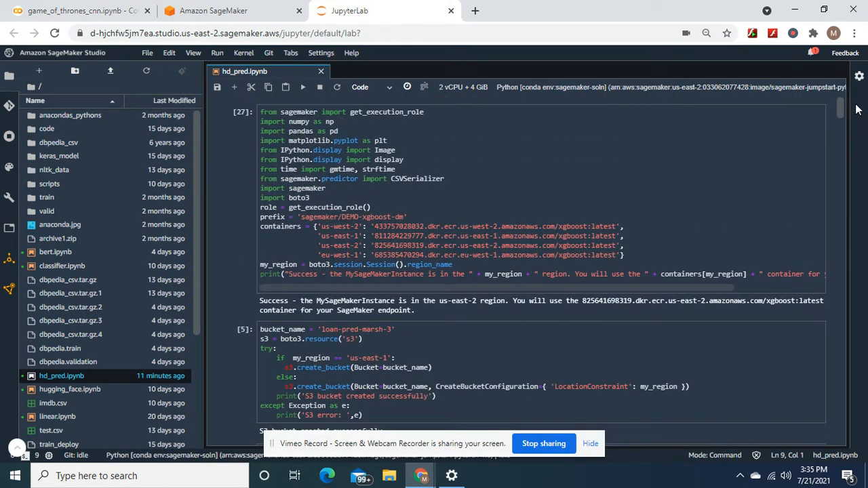
{"action": "mouse_move", "coordinate": [857, 108]}
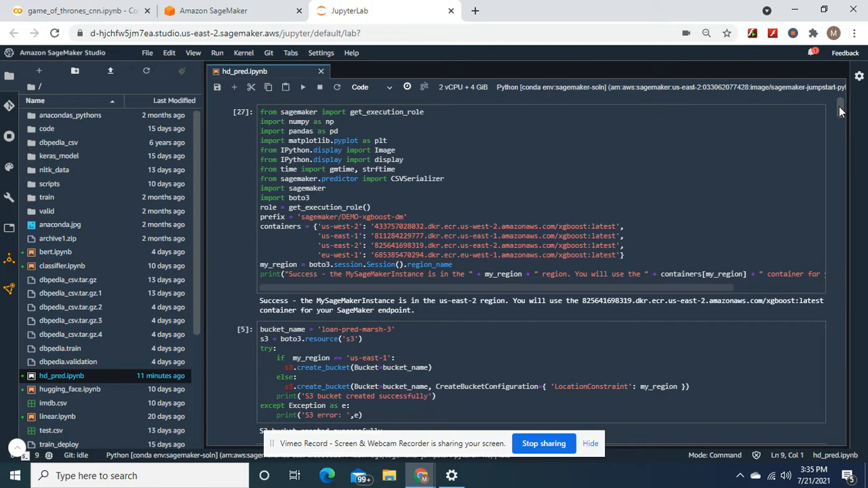
{"action": "mouse_move", "coordinate": [819, 142]}
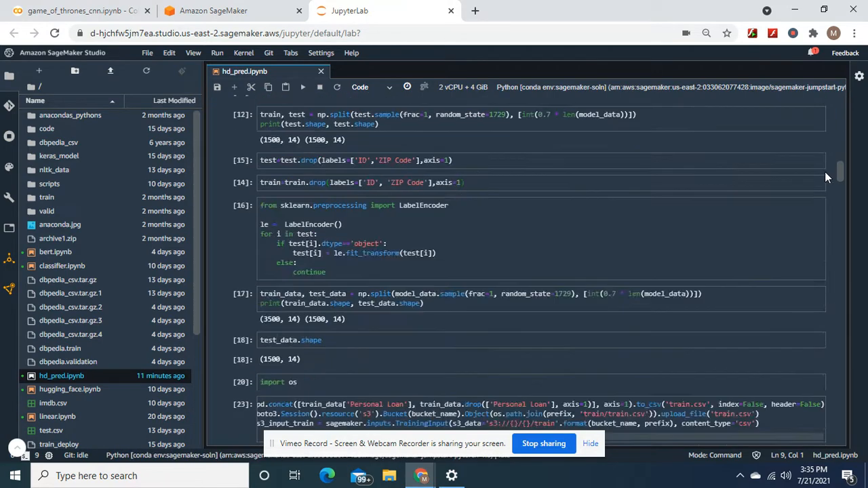
{"action": "scroll", "scroll_direction": "down", "scroll_amount": 3}
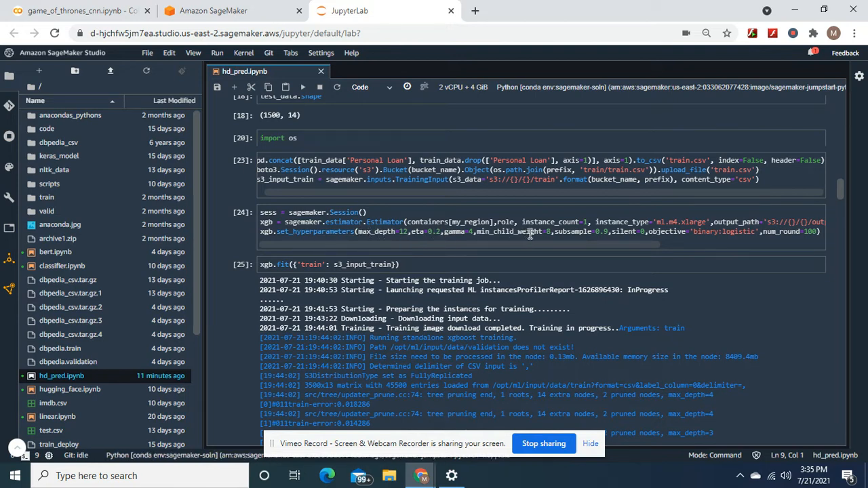
{"action": "mouse_move", "coordinate": [832, 265]}
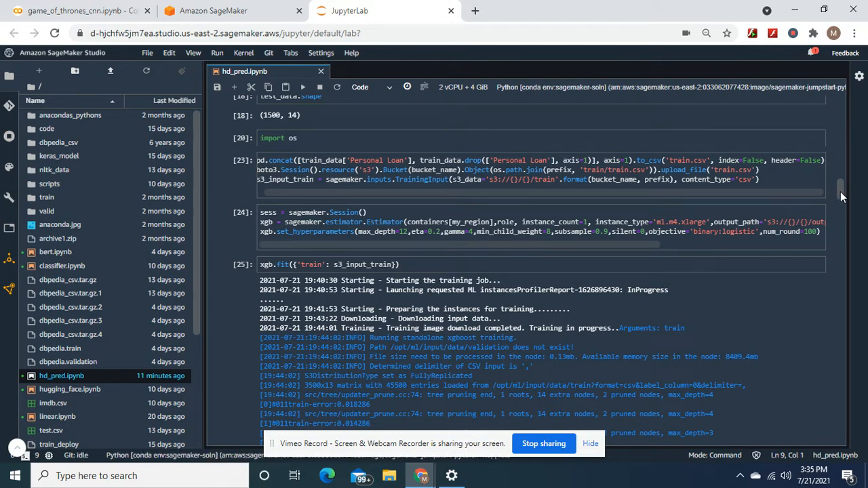
{"action": "scroll", "scroll_direction": "down", "scroll_amount": 3}
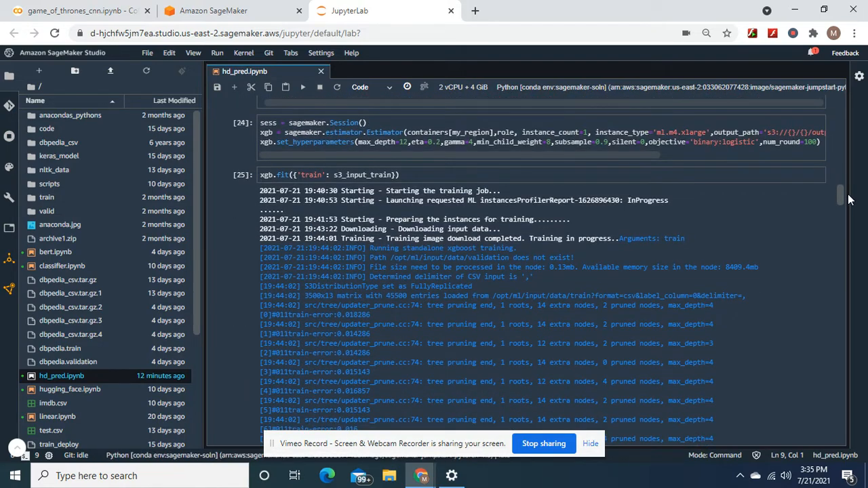
{"action": "scroll", "scroll_direction": "down", "scroll_amount": 3}
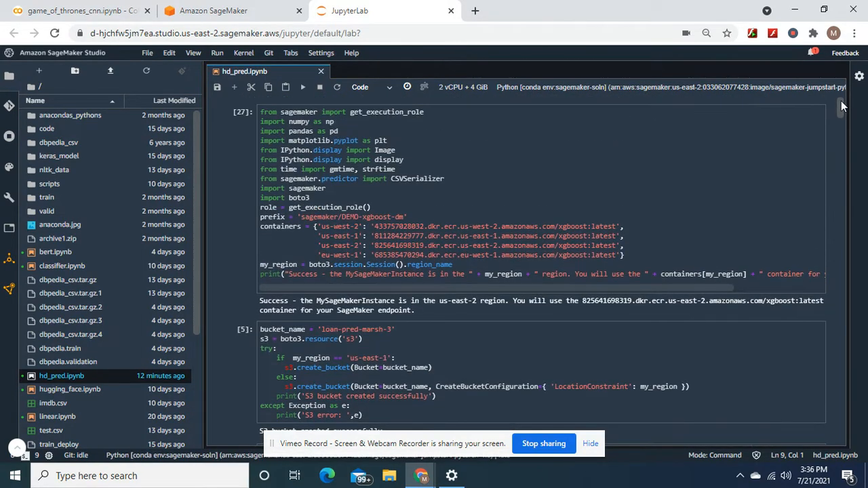
{"action": "mouse_move", "coordinate": [789, 61]}
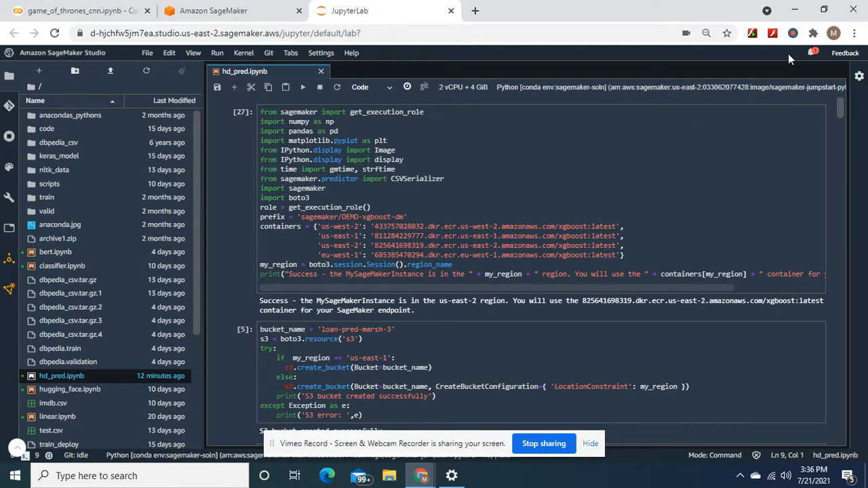